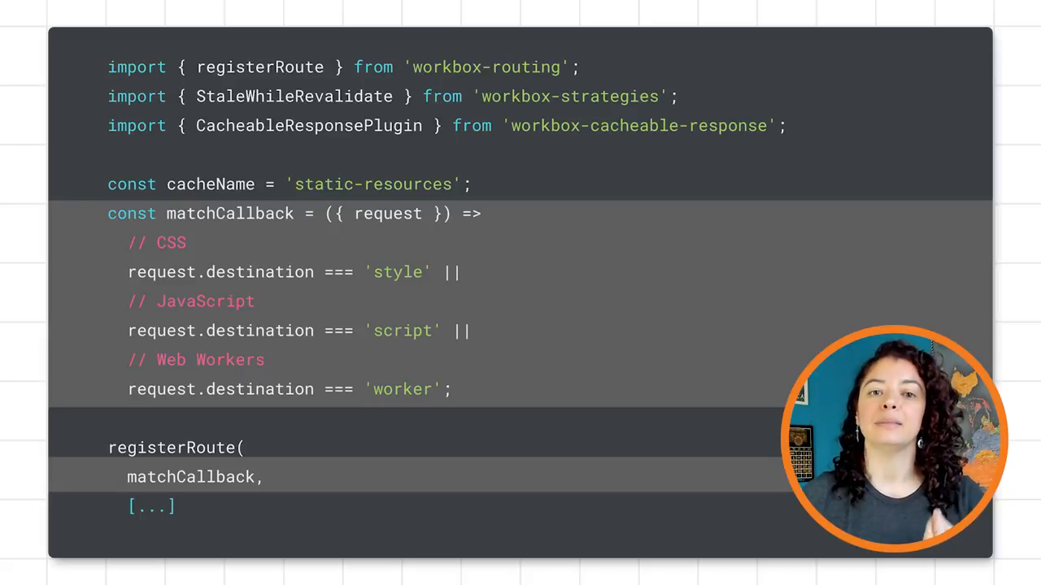
scroll("down", 3)
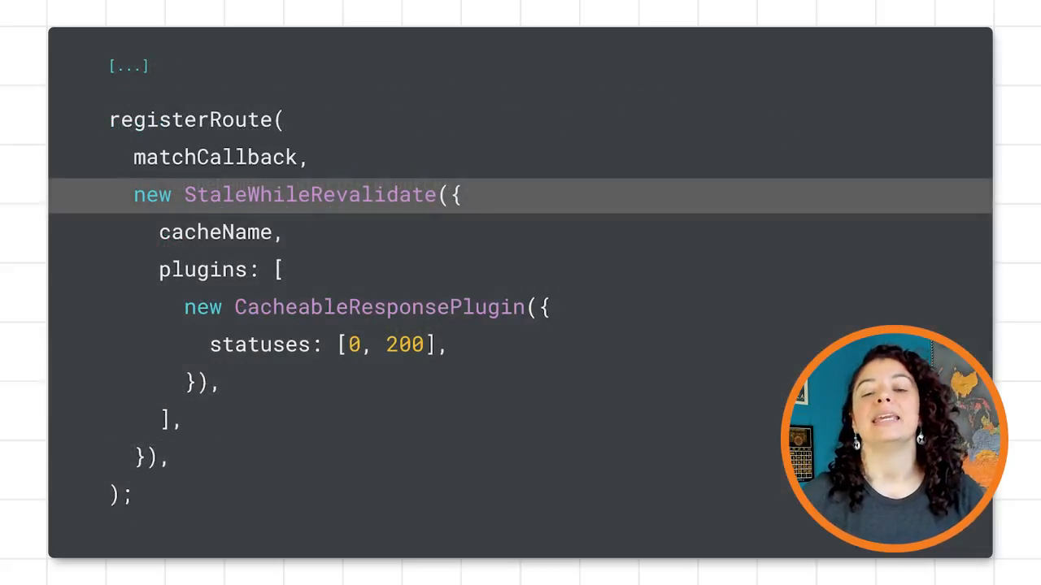